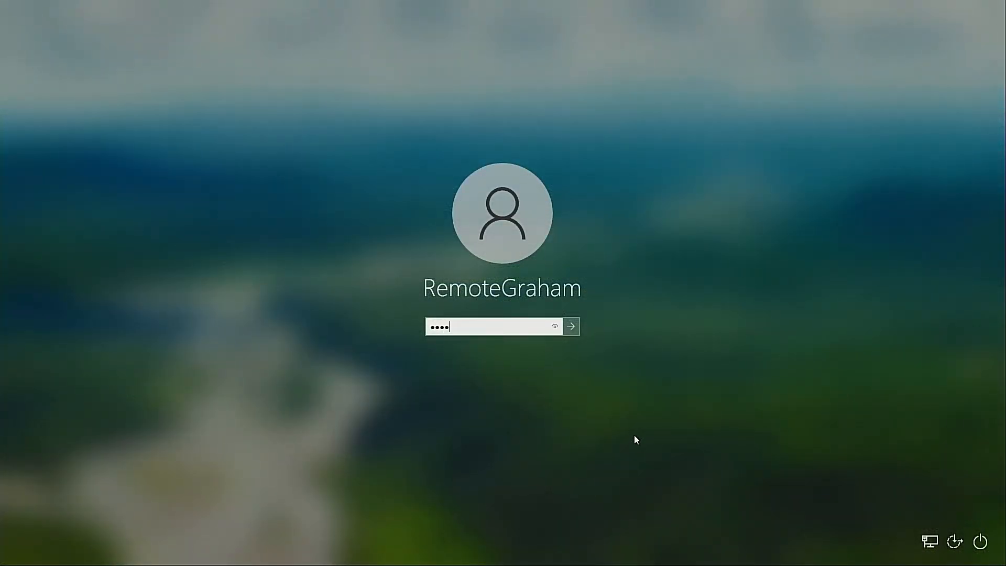
- Sign in to Windows 10 with the entered password
click(570, 326)
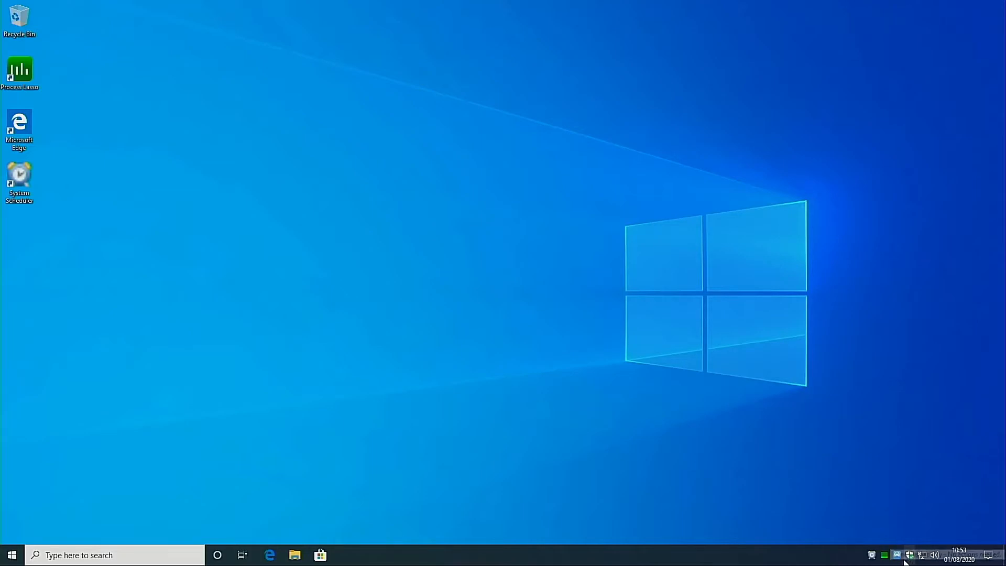
mouse_move(886, 555)
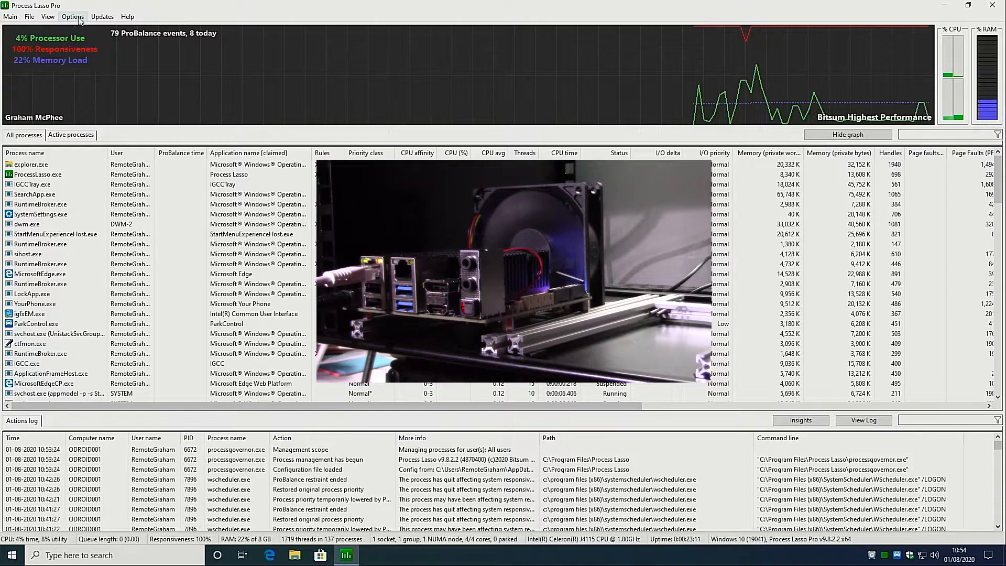
- Launch the CPUEater demo application from Process Lasso's Options menu
click(72, 16)
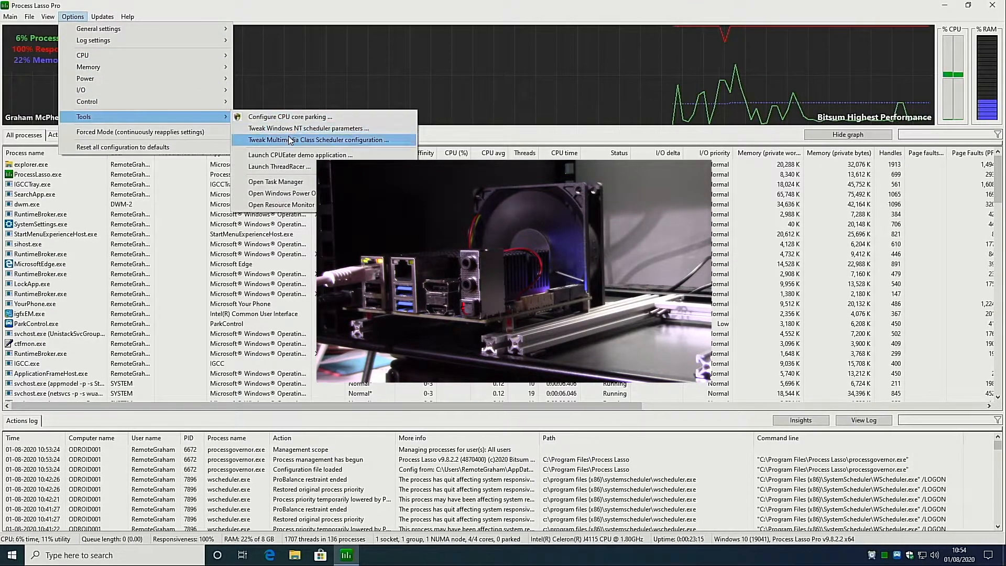
mouse_move(298, 154)
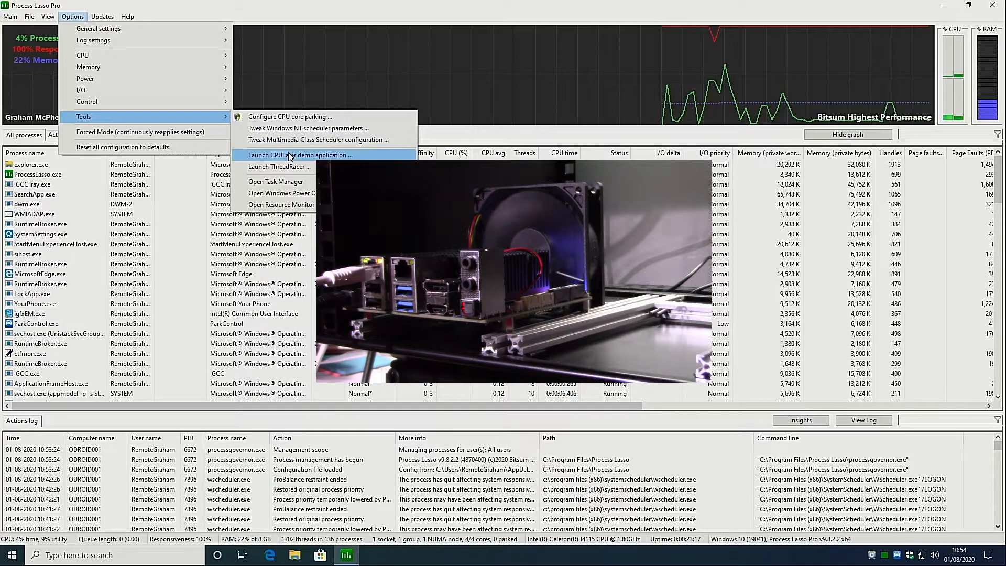
click(297, 155)
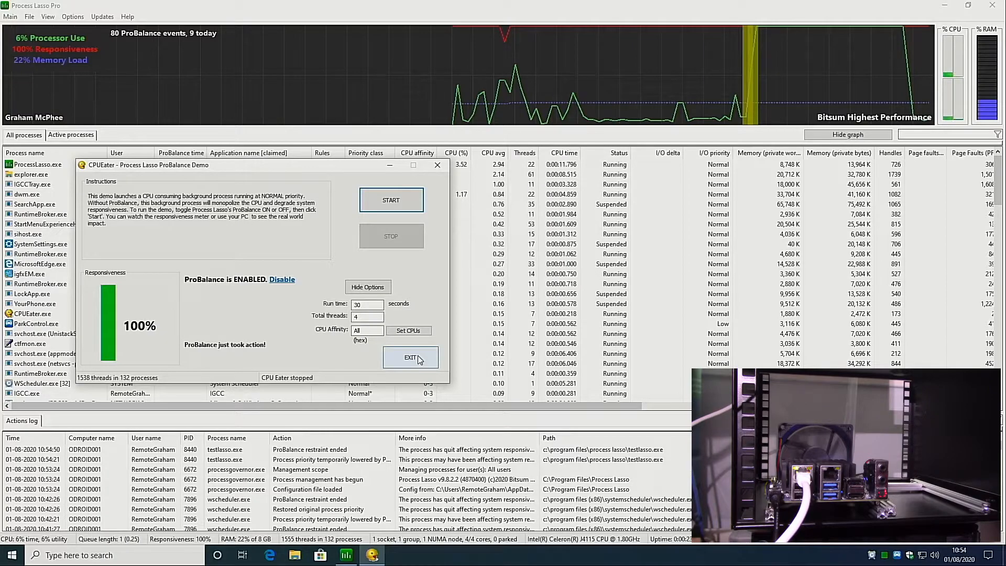
- Exit the CPUEater demo window
click(410, 357)
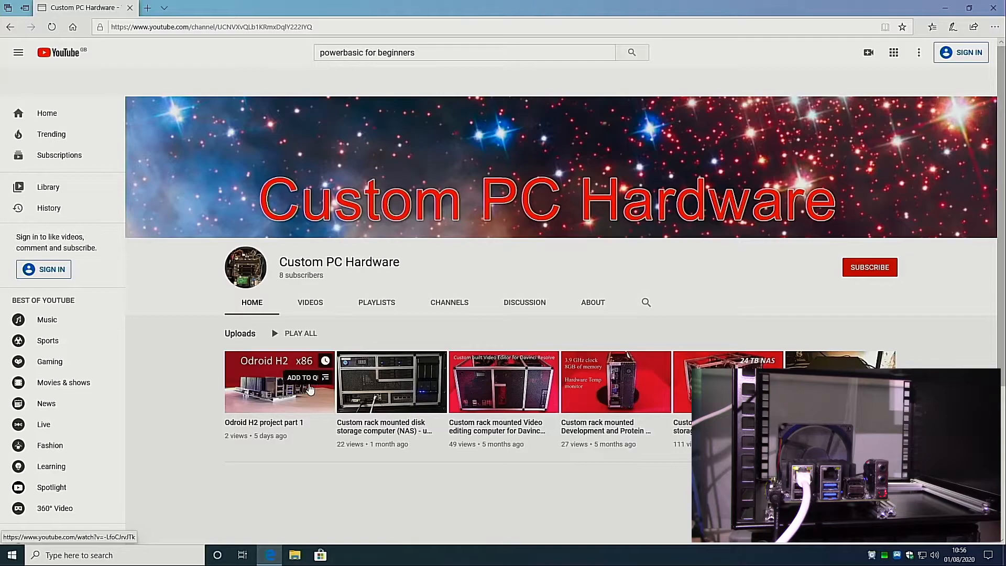
- Play the Odroid H2 project part 1 video, then open TParty_layout32.mp4
click(280, 382)
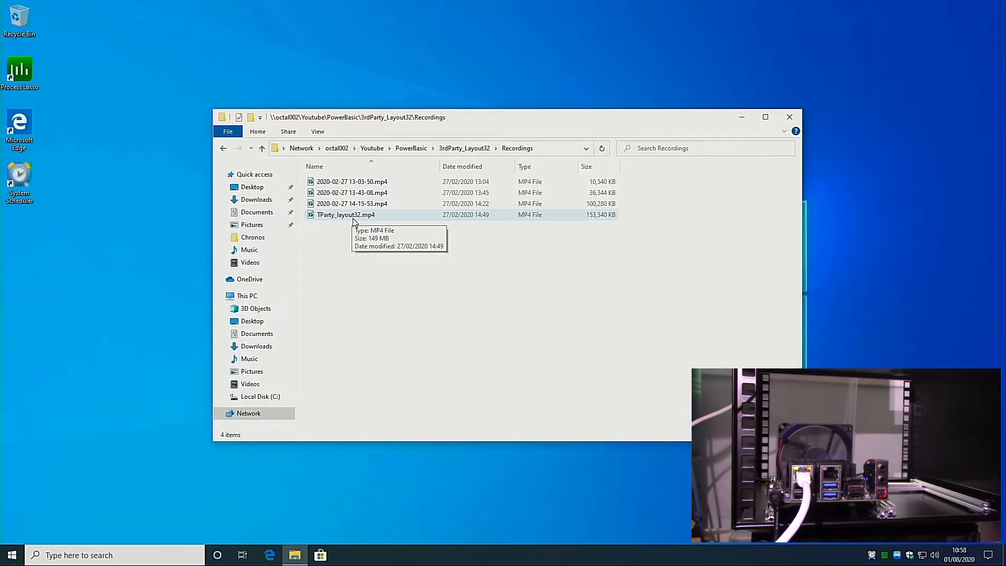
double_click(345, 214)
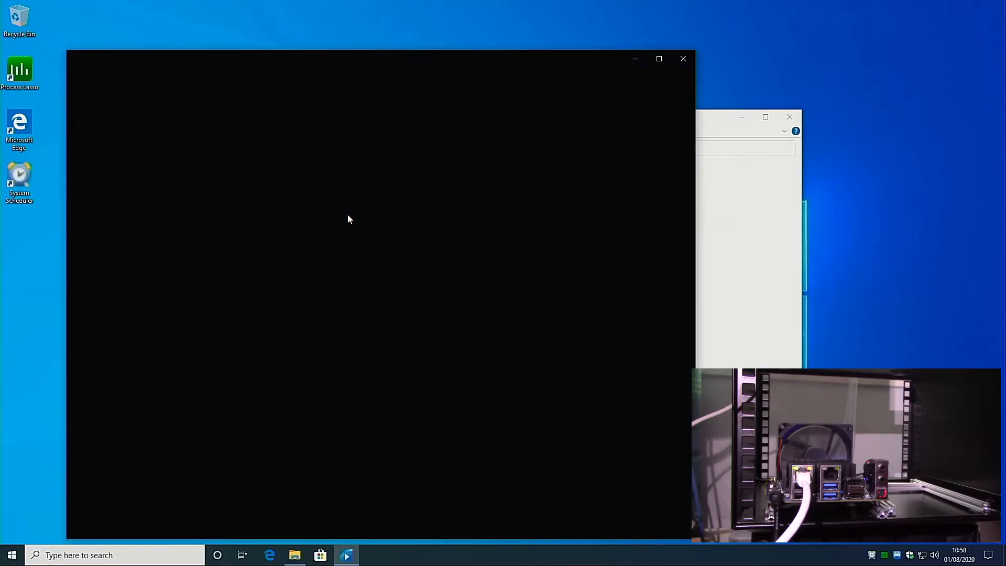